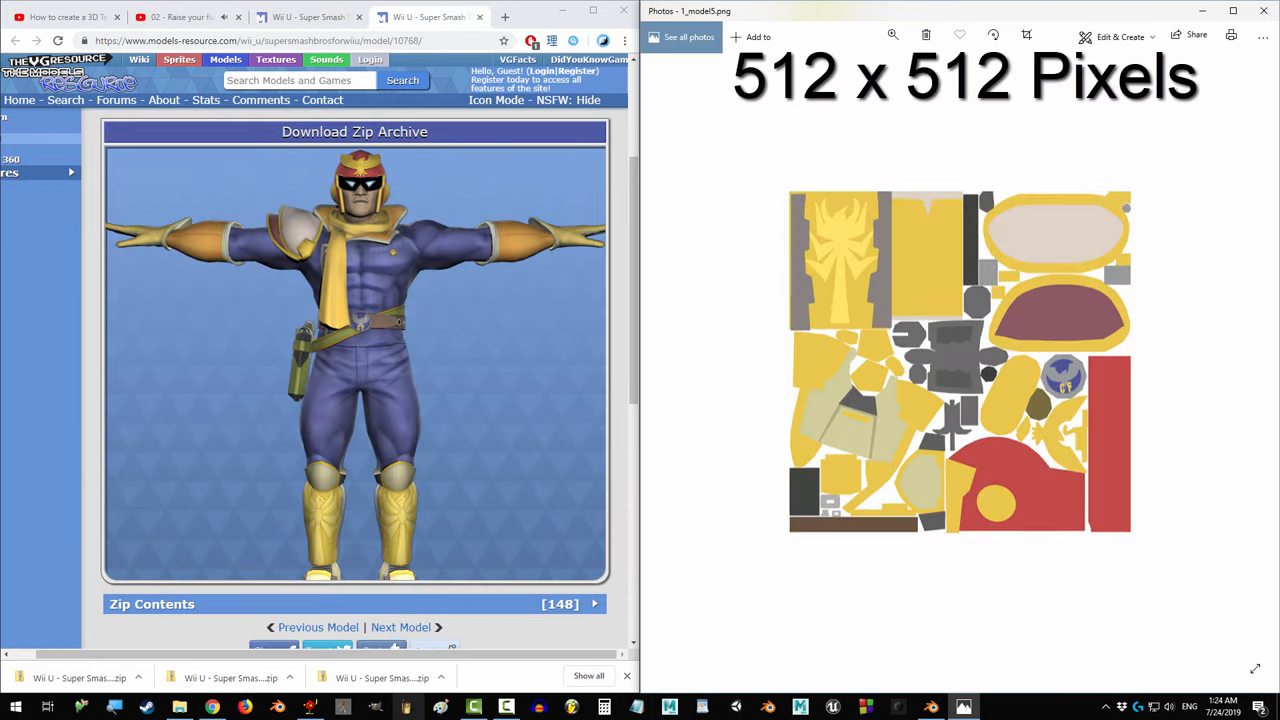
- Advance from the 512 x 512 texture image to the 1024 x 1024 one in Photos
{"action": "left_click", "coordinate": [1246, 362]}
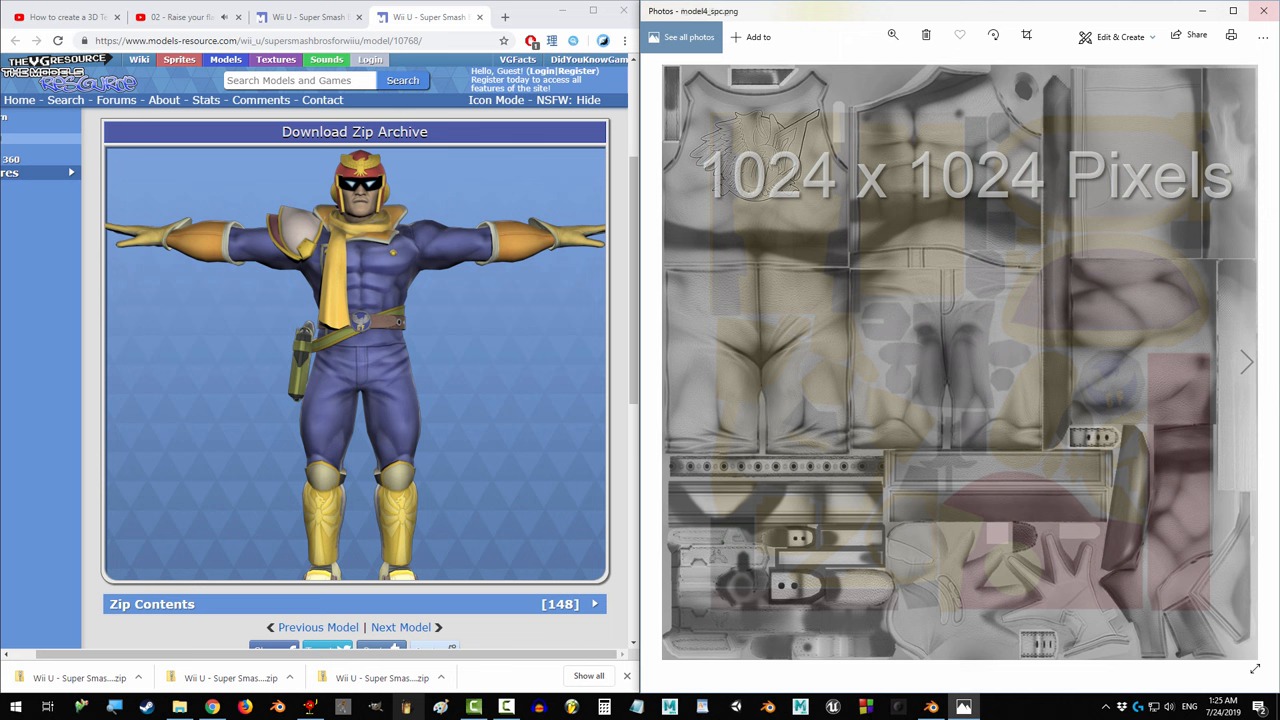
{"action": "left_click", "coordinate": [1244, 362]}
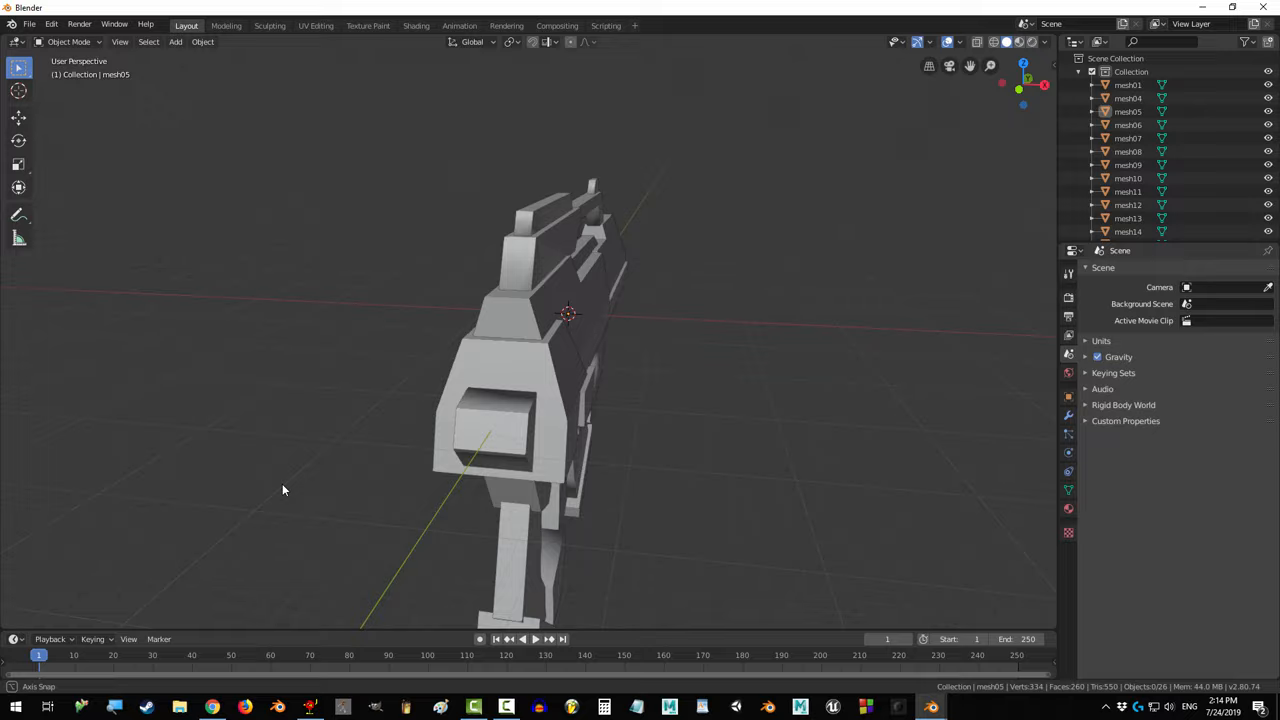
- Delete the selected hidden interior faces of the gun part in Edit Mode
{"action": "key", "text": "Tab"}
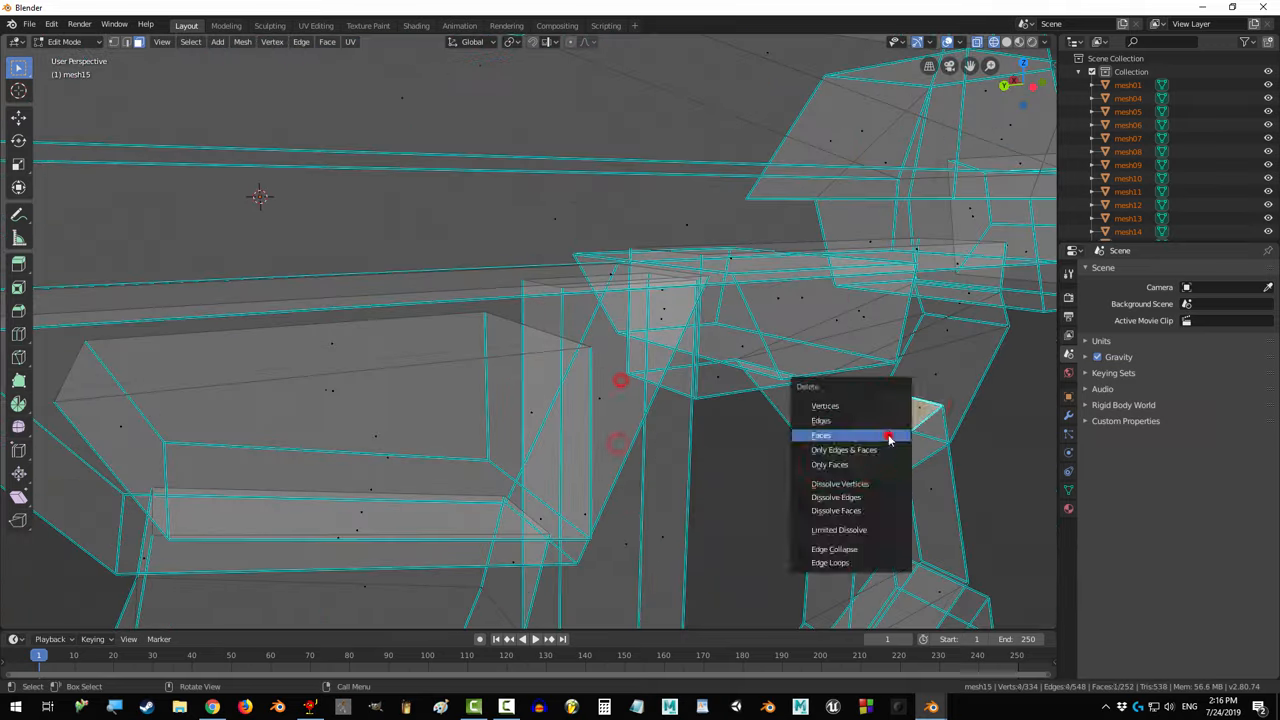
{"action": "left_click", "coordinate": [820, 436]}
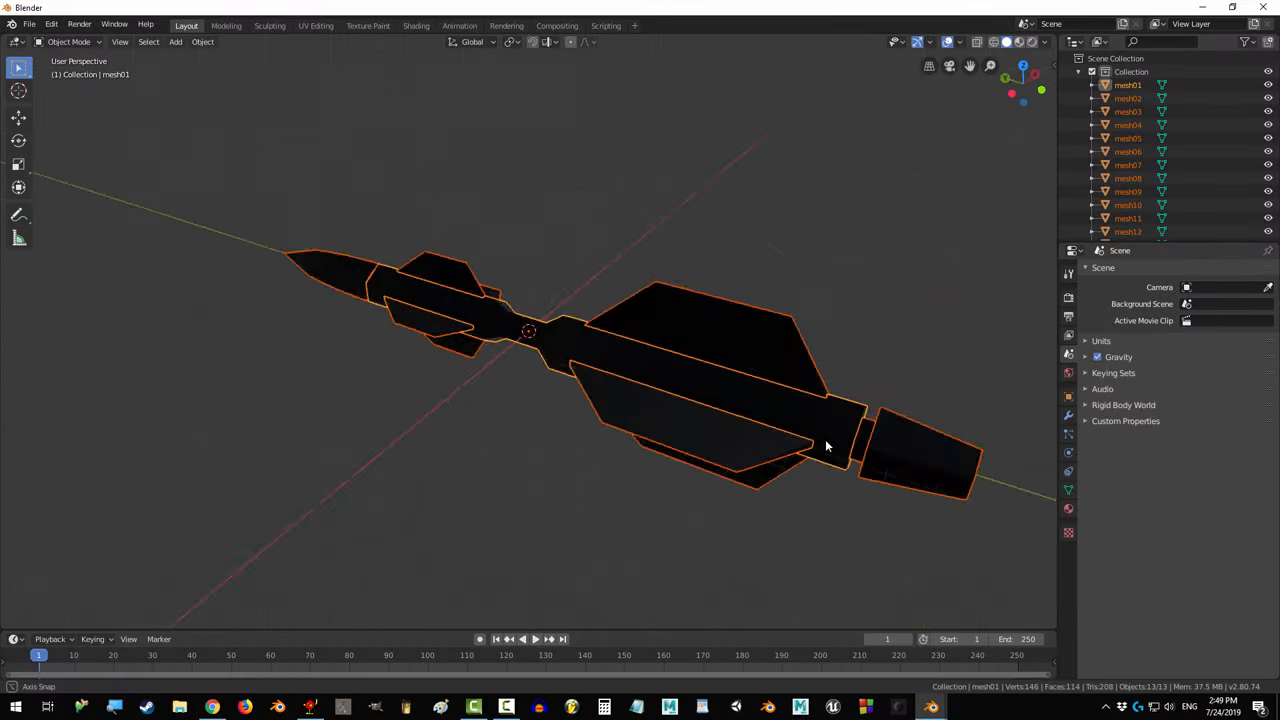
- Check the UV Editing workspace after removing duplicates, then return to Layout
{"action": "left_click", "coordinate": [316, 24]}
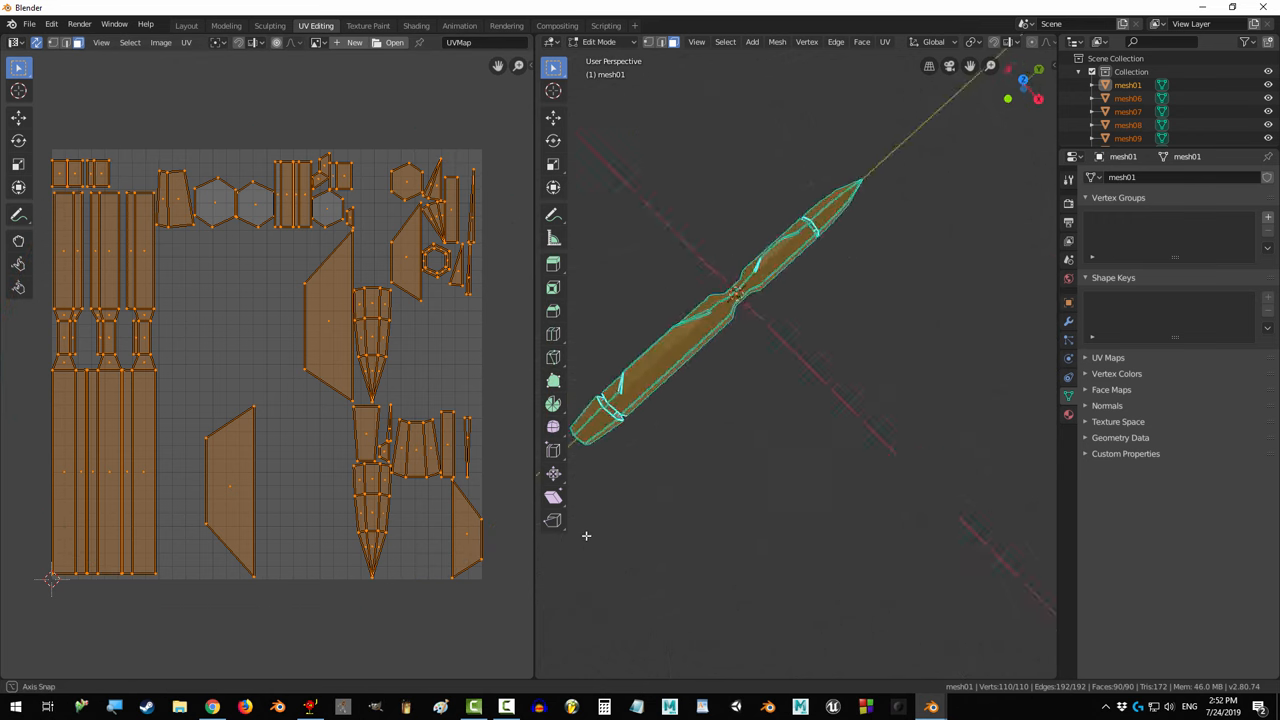
{"action": "left_click", "coordinate": [186, 24]}
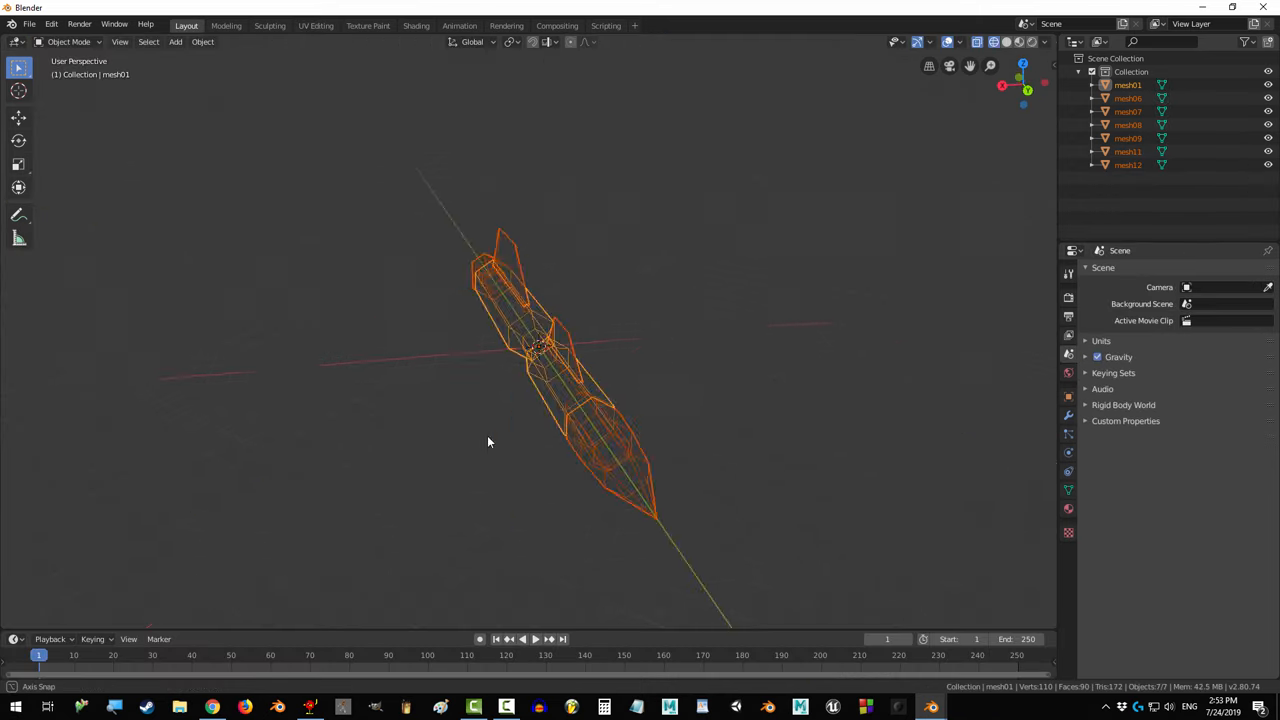
- Smart UV Project the missile part and then the whole gun into a packed UV layout
{"action": "left_click_drag", "start_coordinate": [490, 442], "coordinate": [598, 486]}
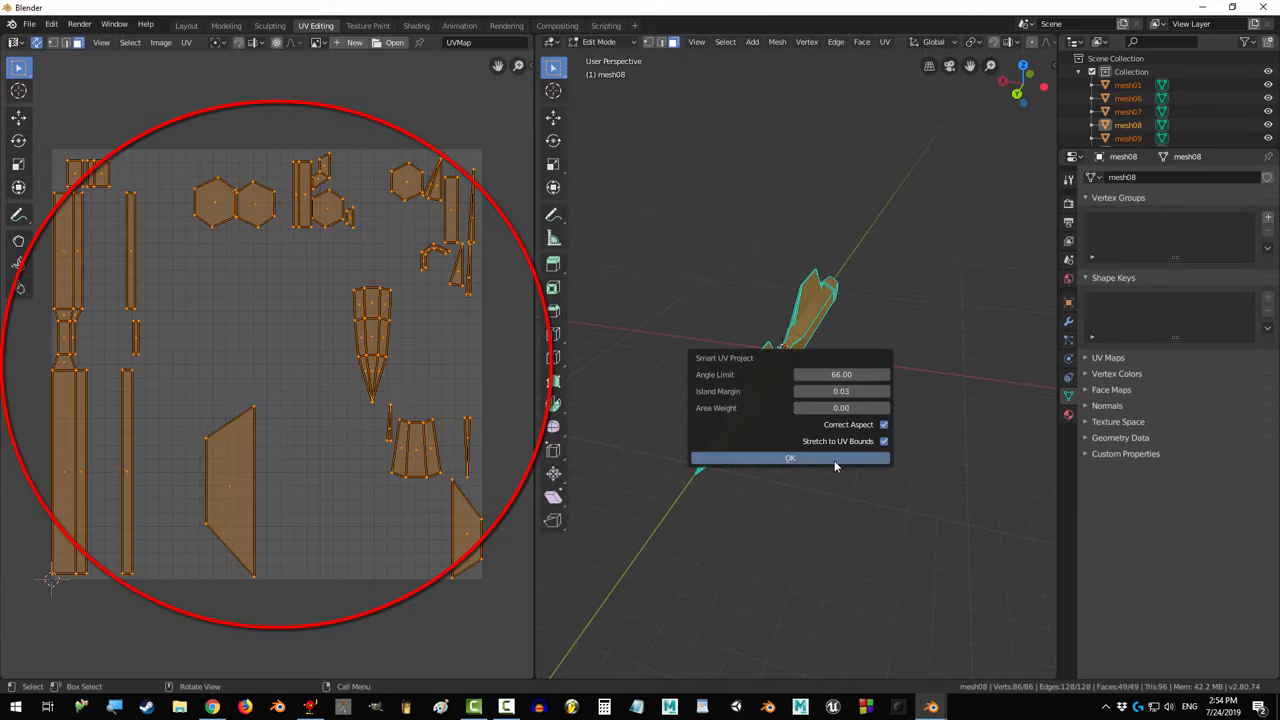
{"action": "left_click", "coordinate": [790, 456]}
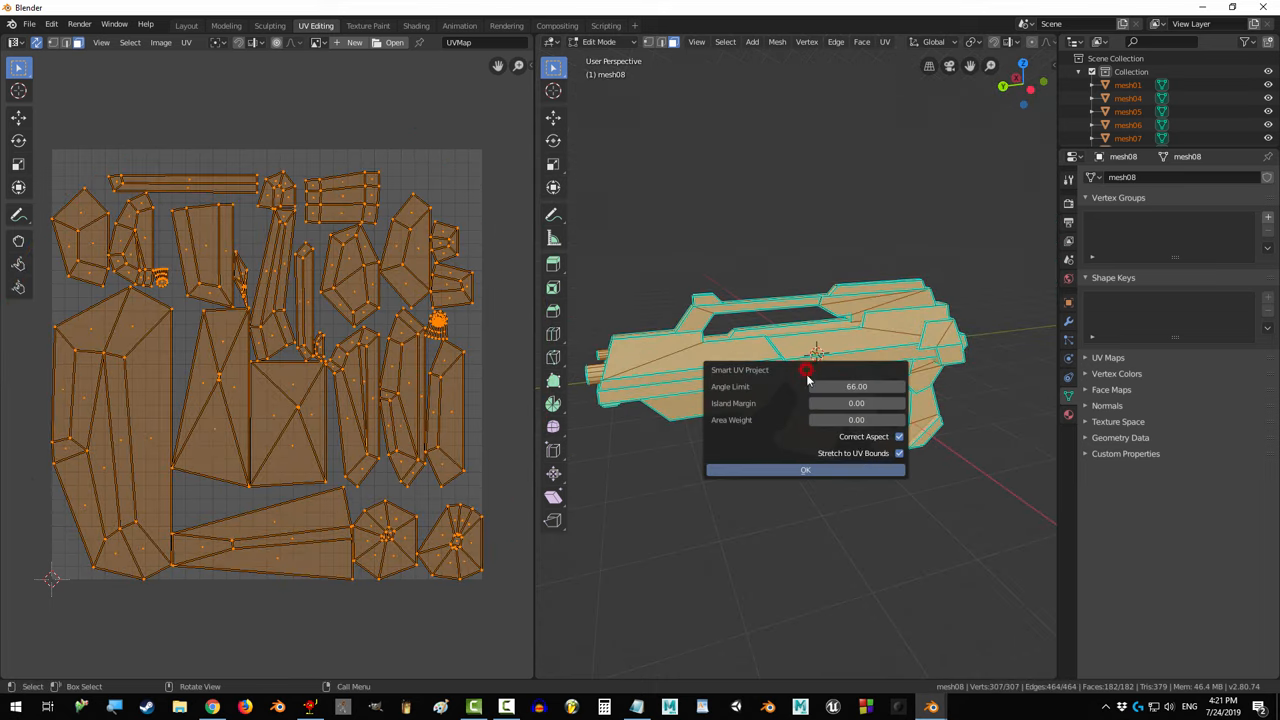
{"action": "left_click", "coordinate": [804, 468]}
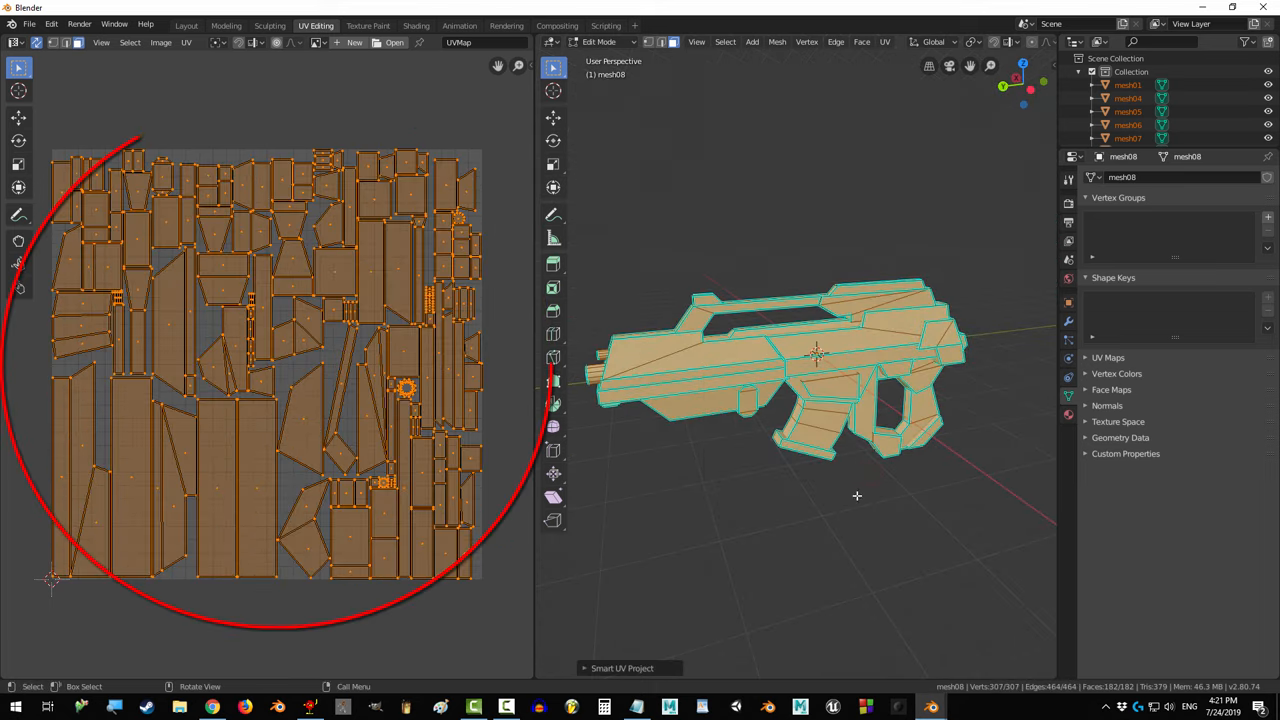